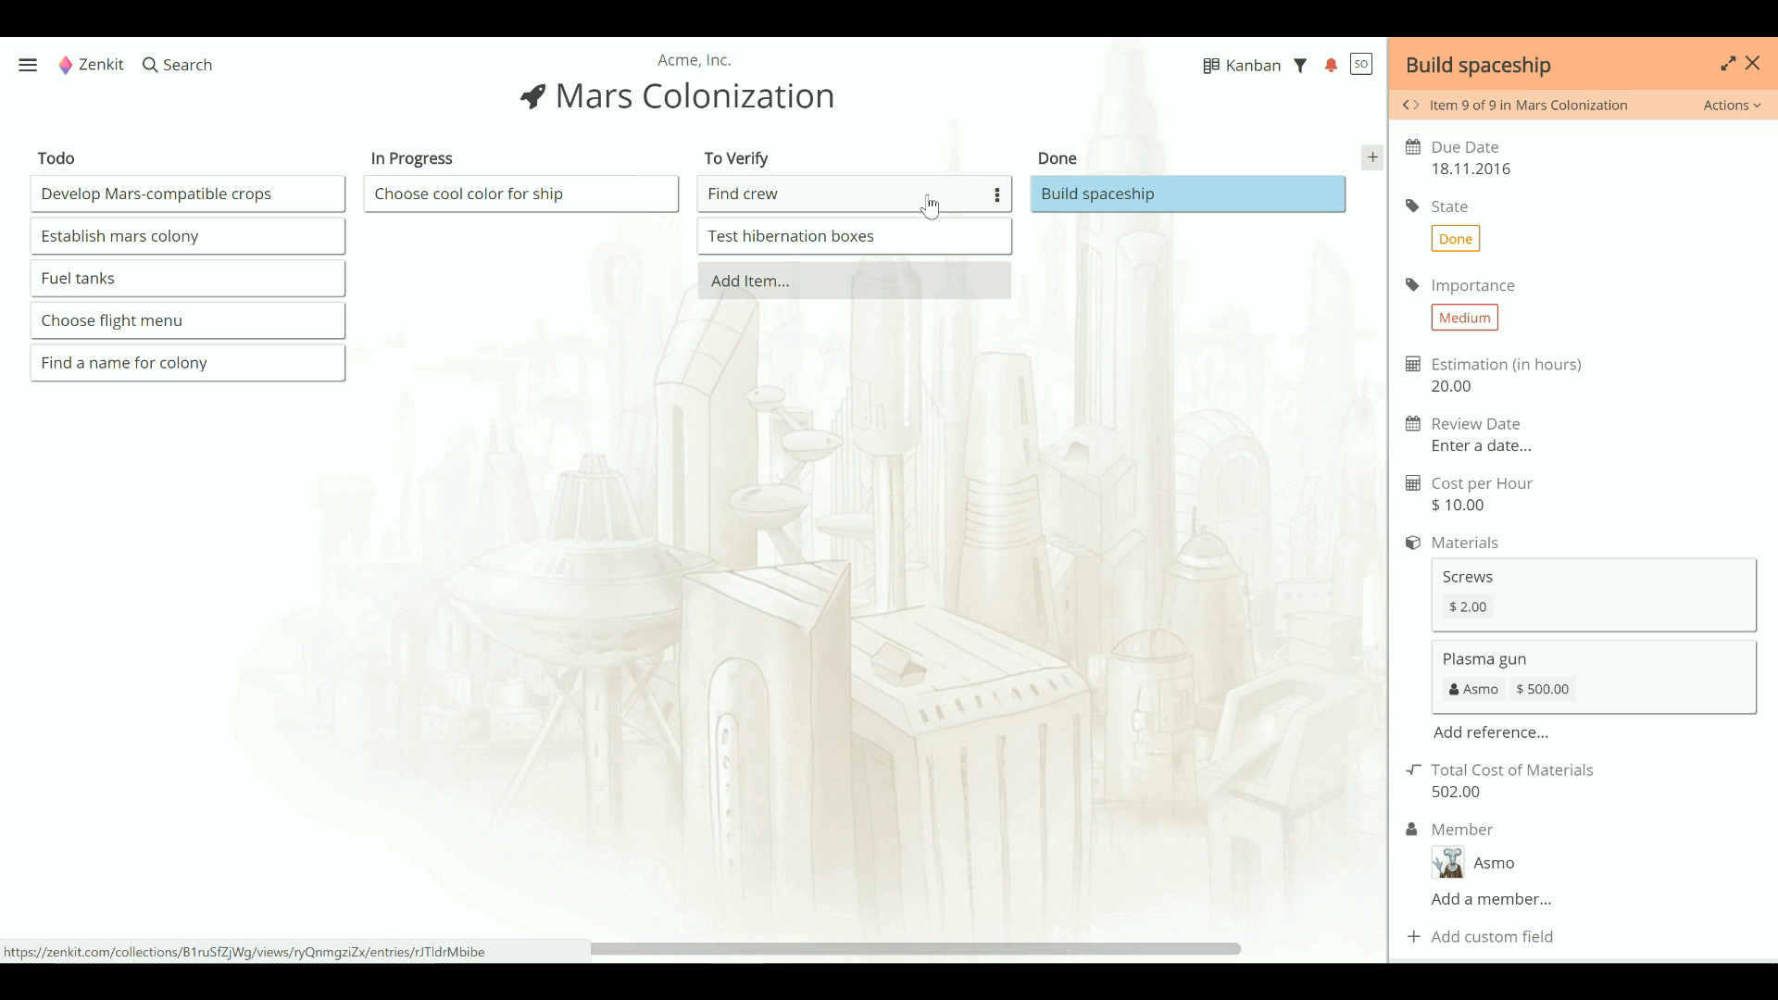
mouse_move(859, 195)
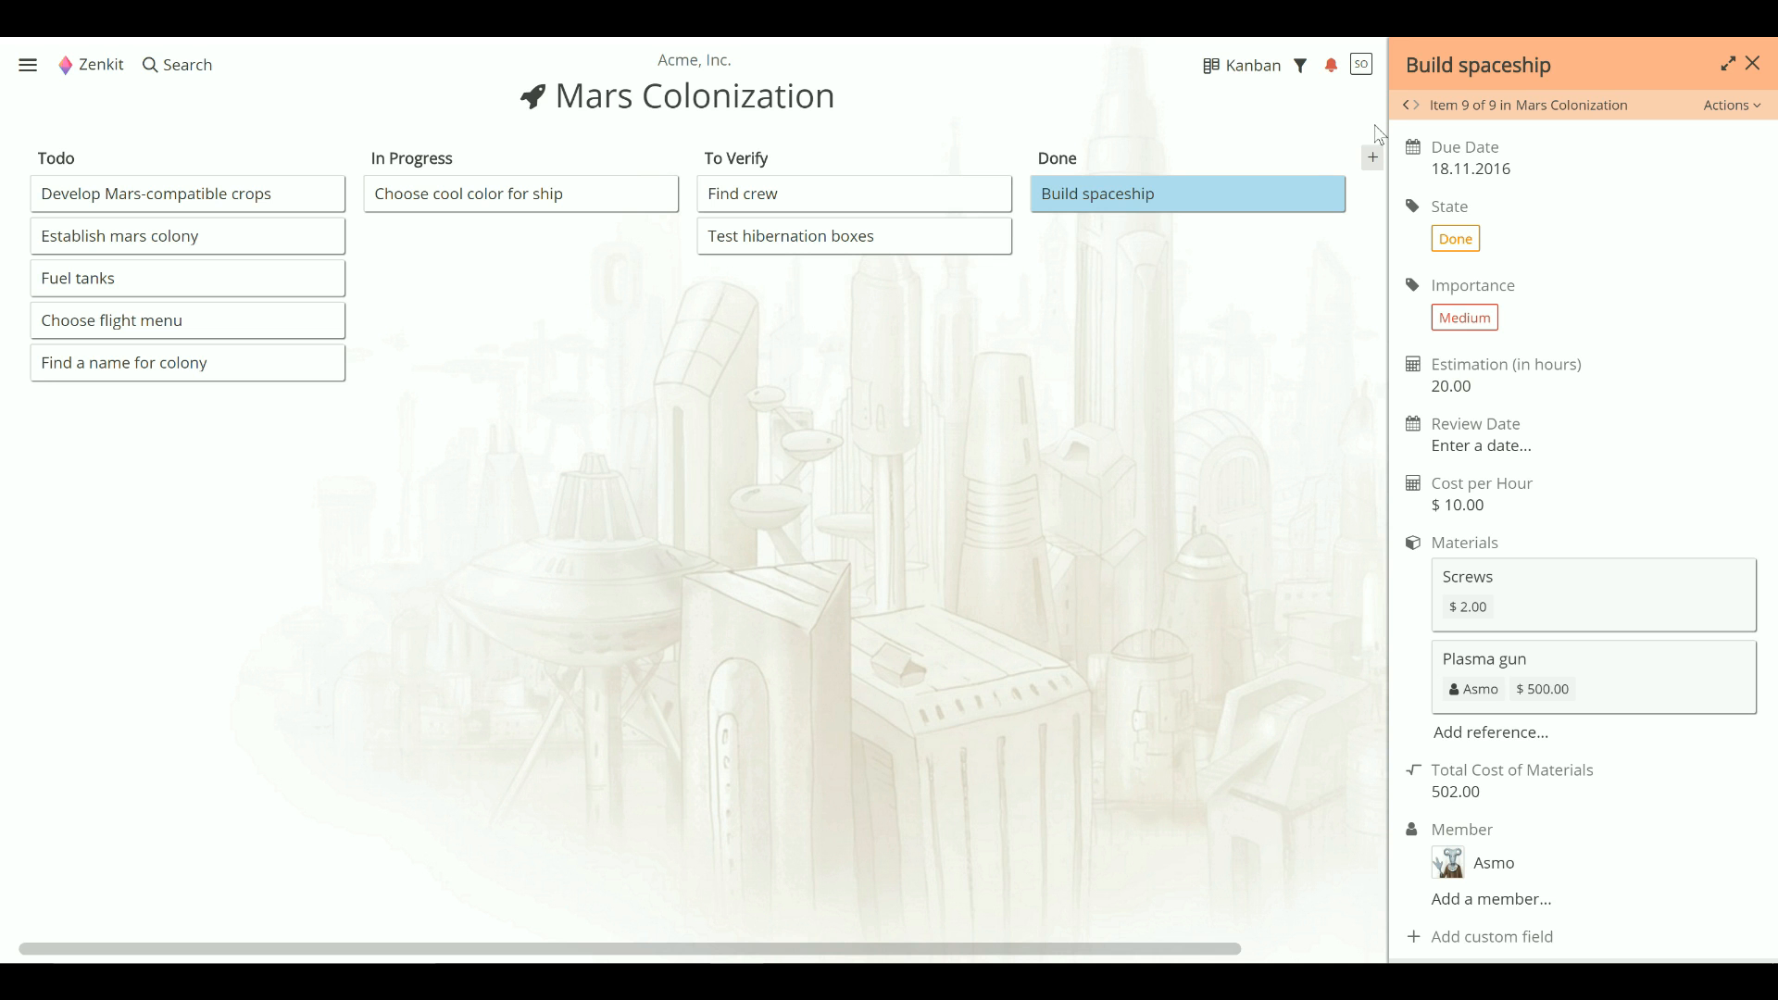
mouse_move(1534, 113)
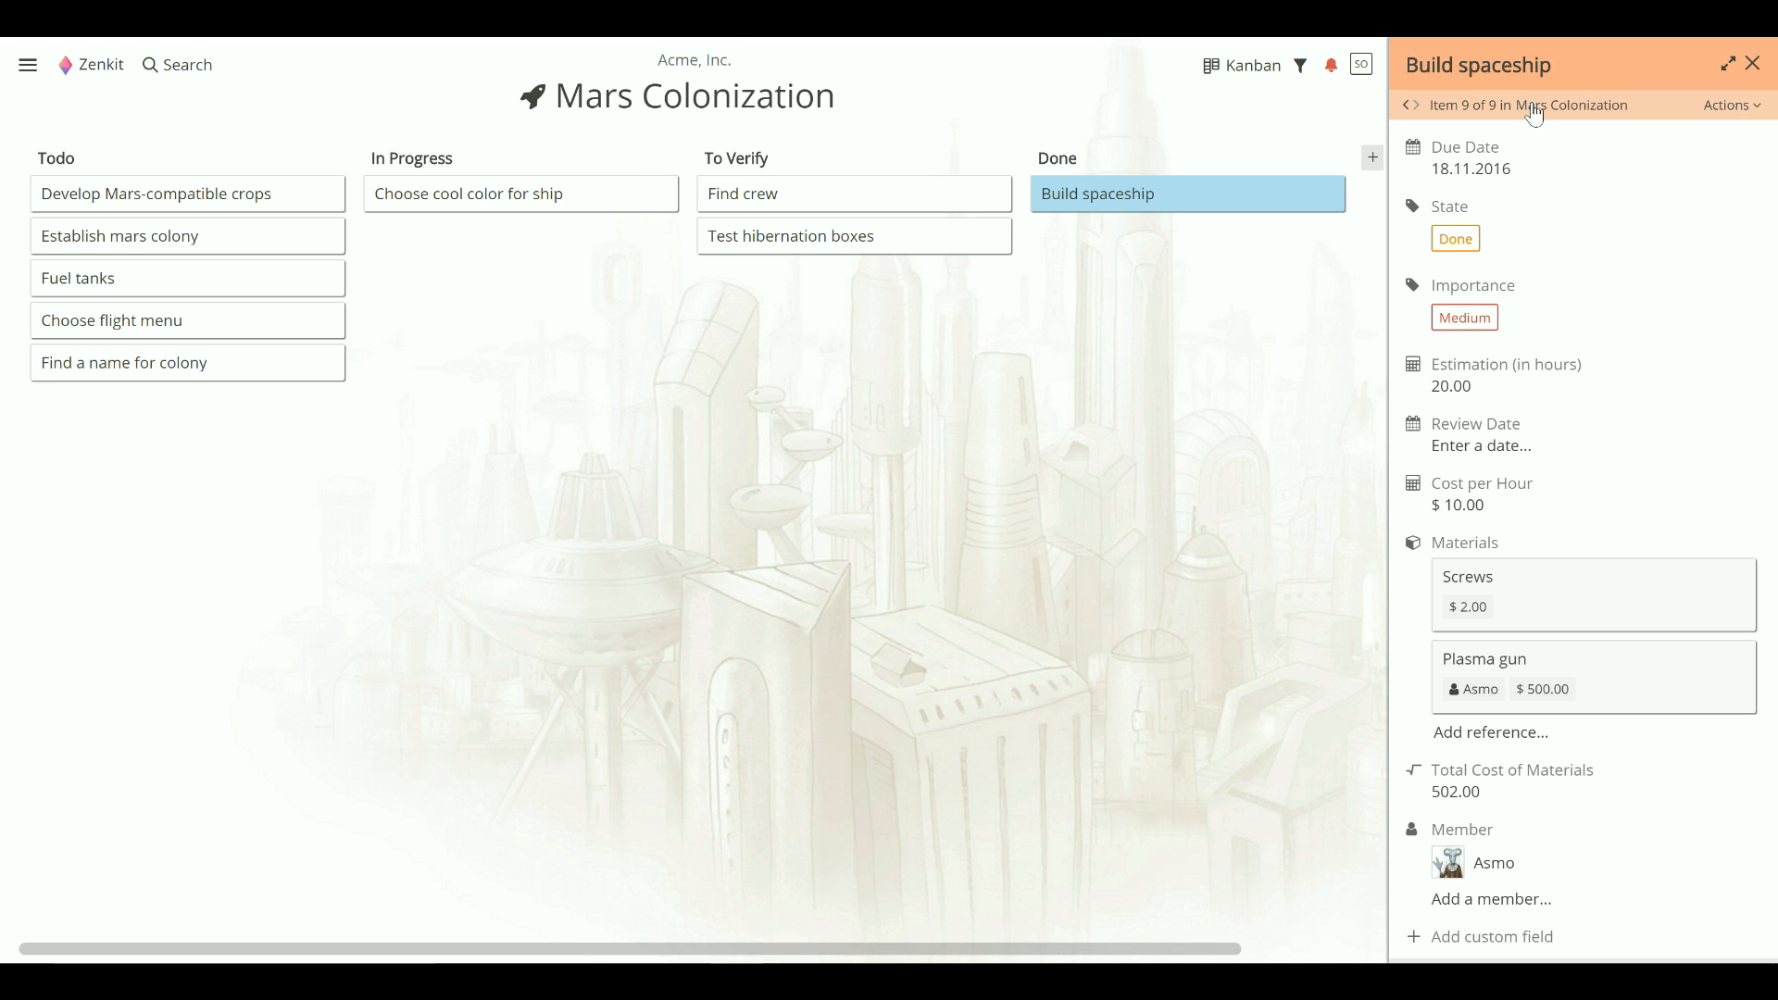
mouse_move(1495, 87)
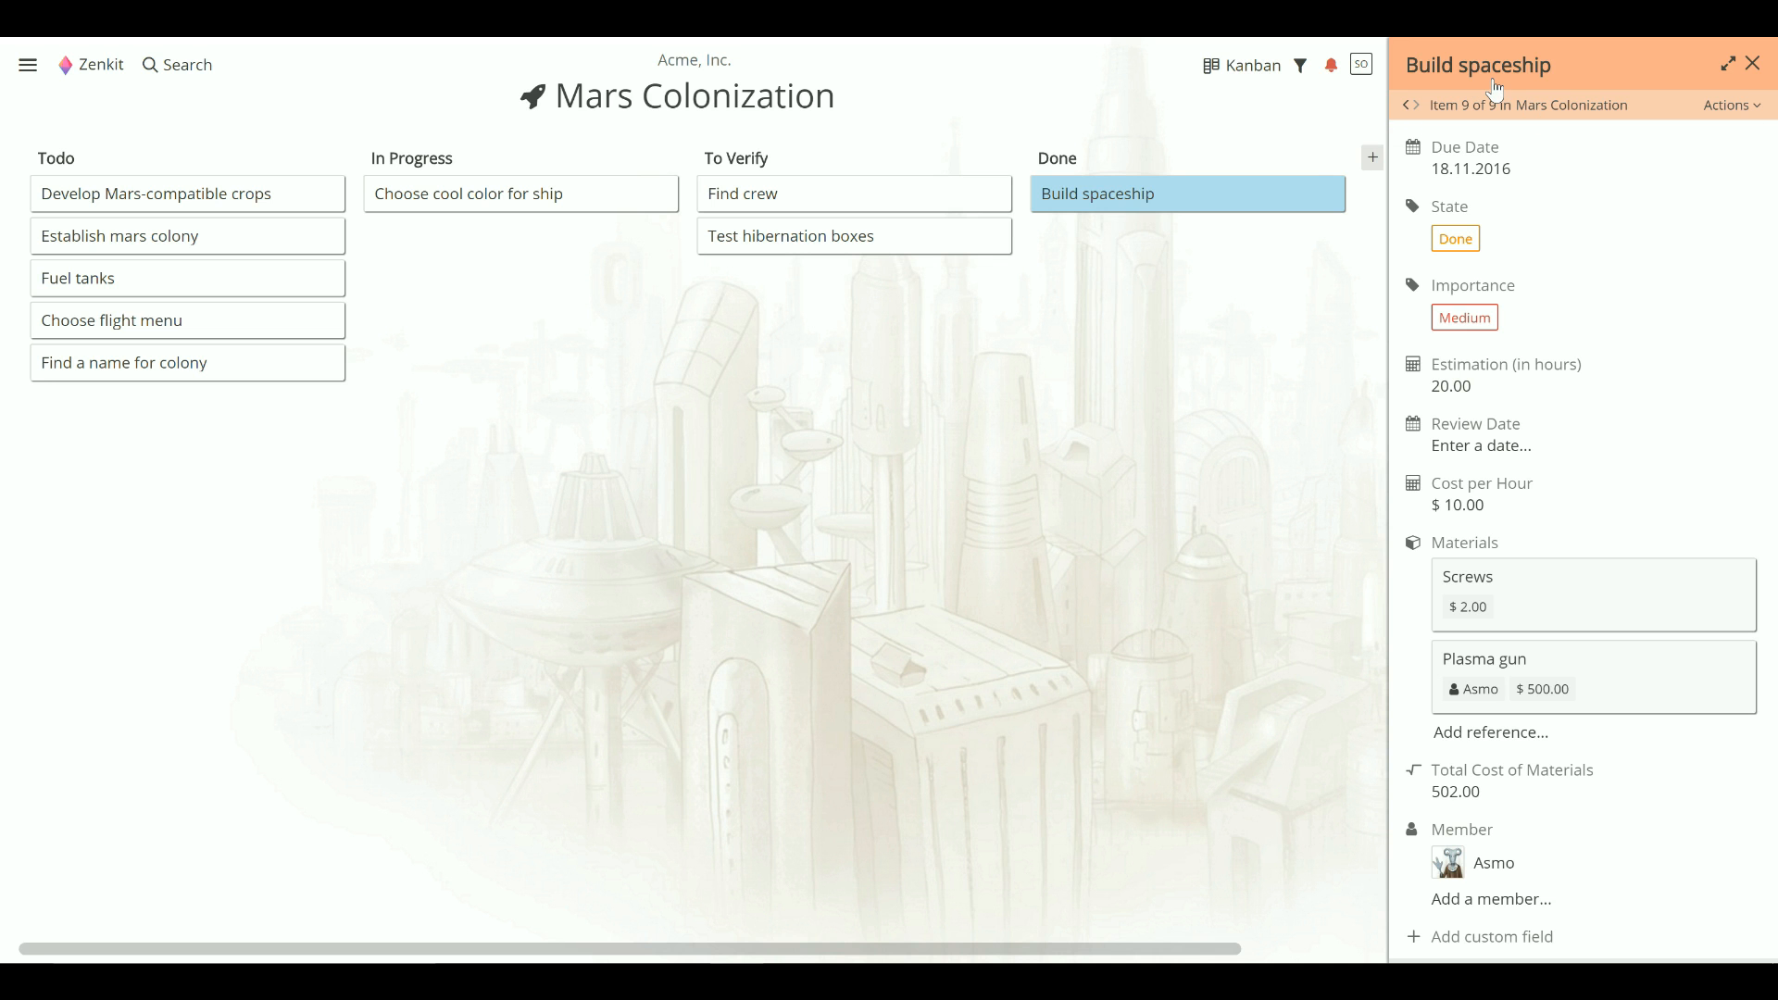
mouse_move(1456, 85)
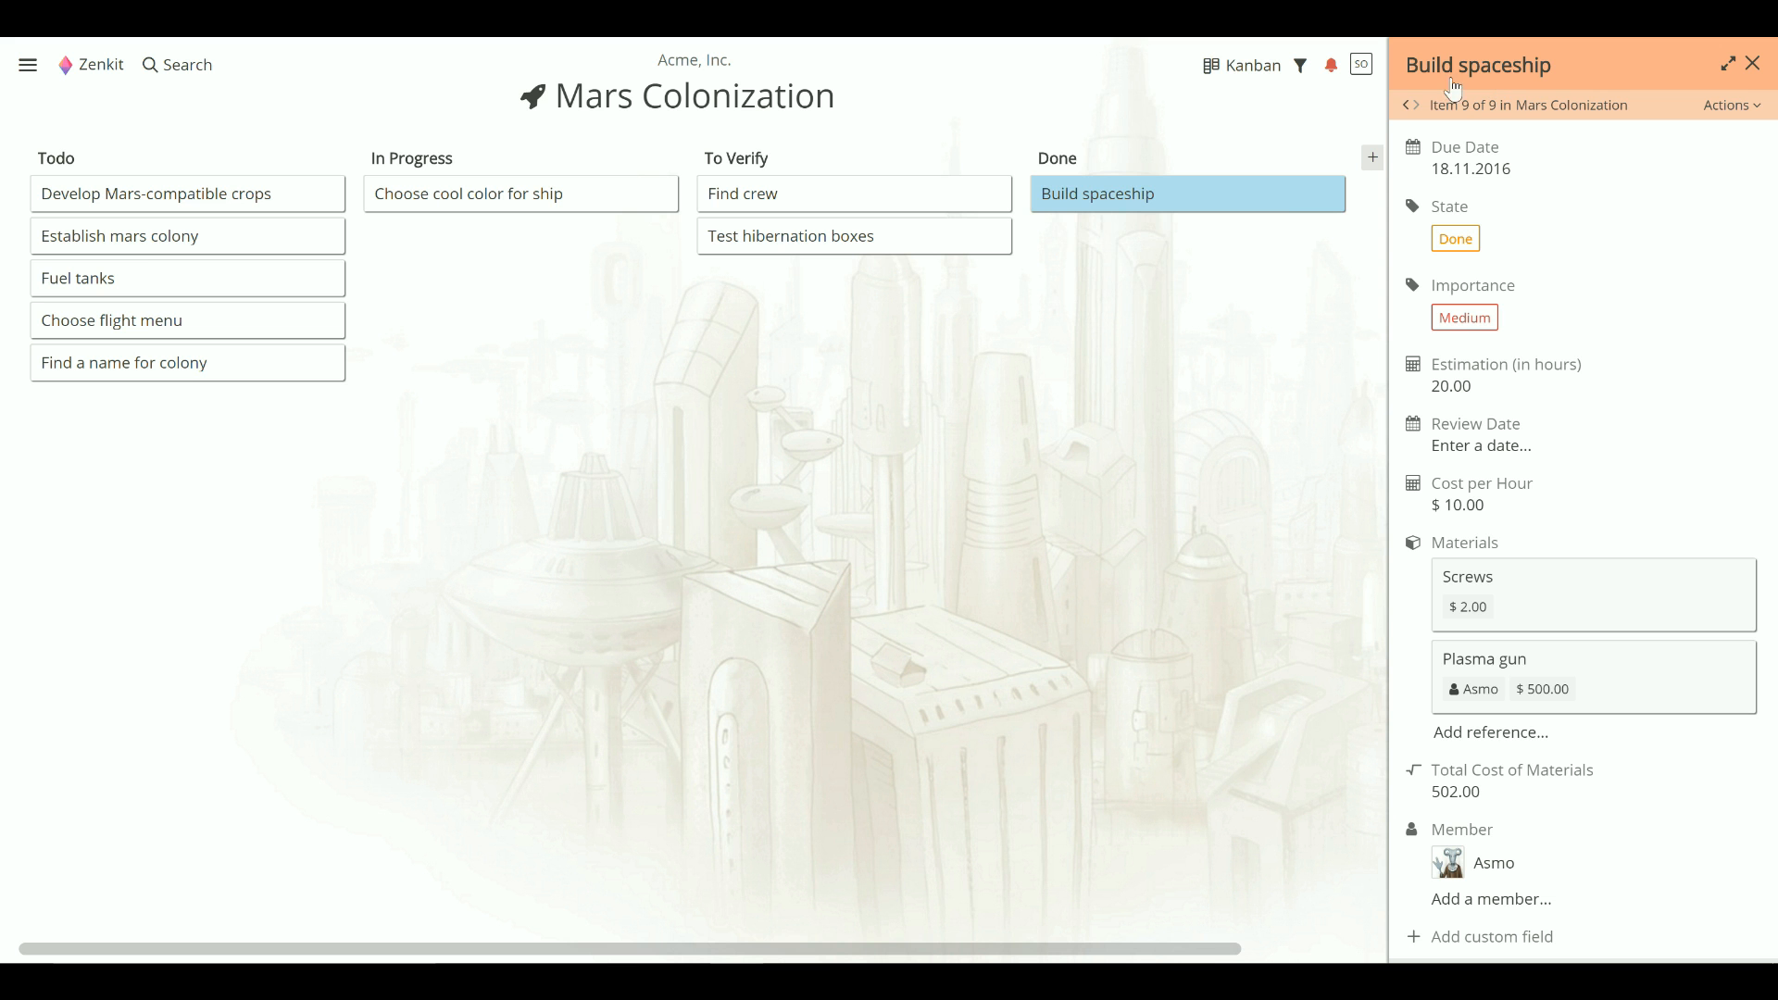
Step: Drag the Kanban view's Item Size slider to maximum so cards show dates, importance, costs and members
click(1244, 65)
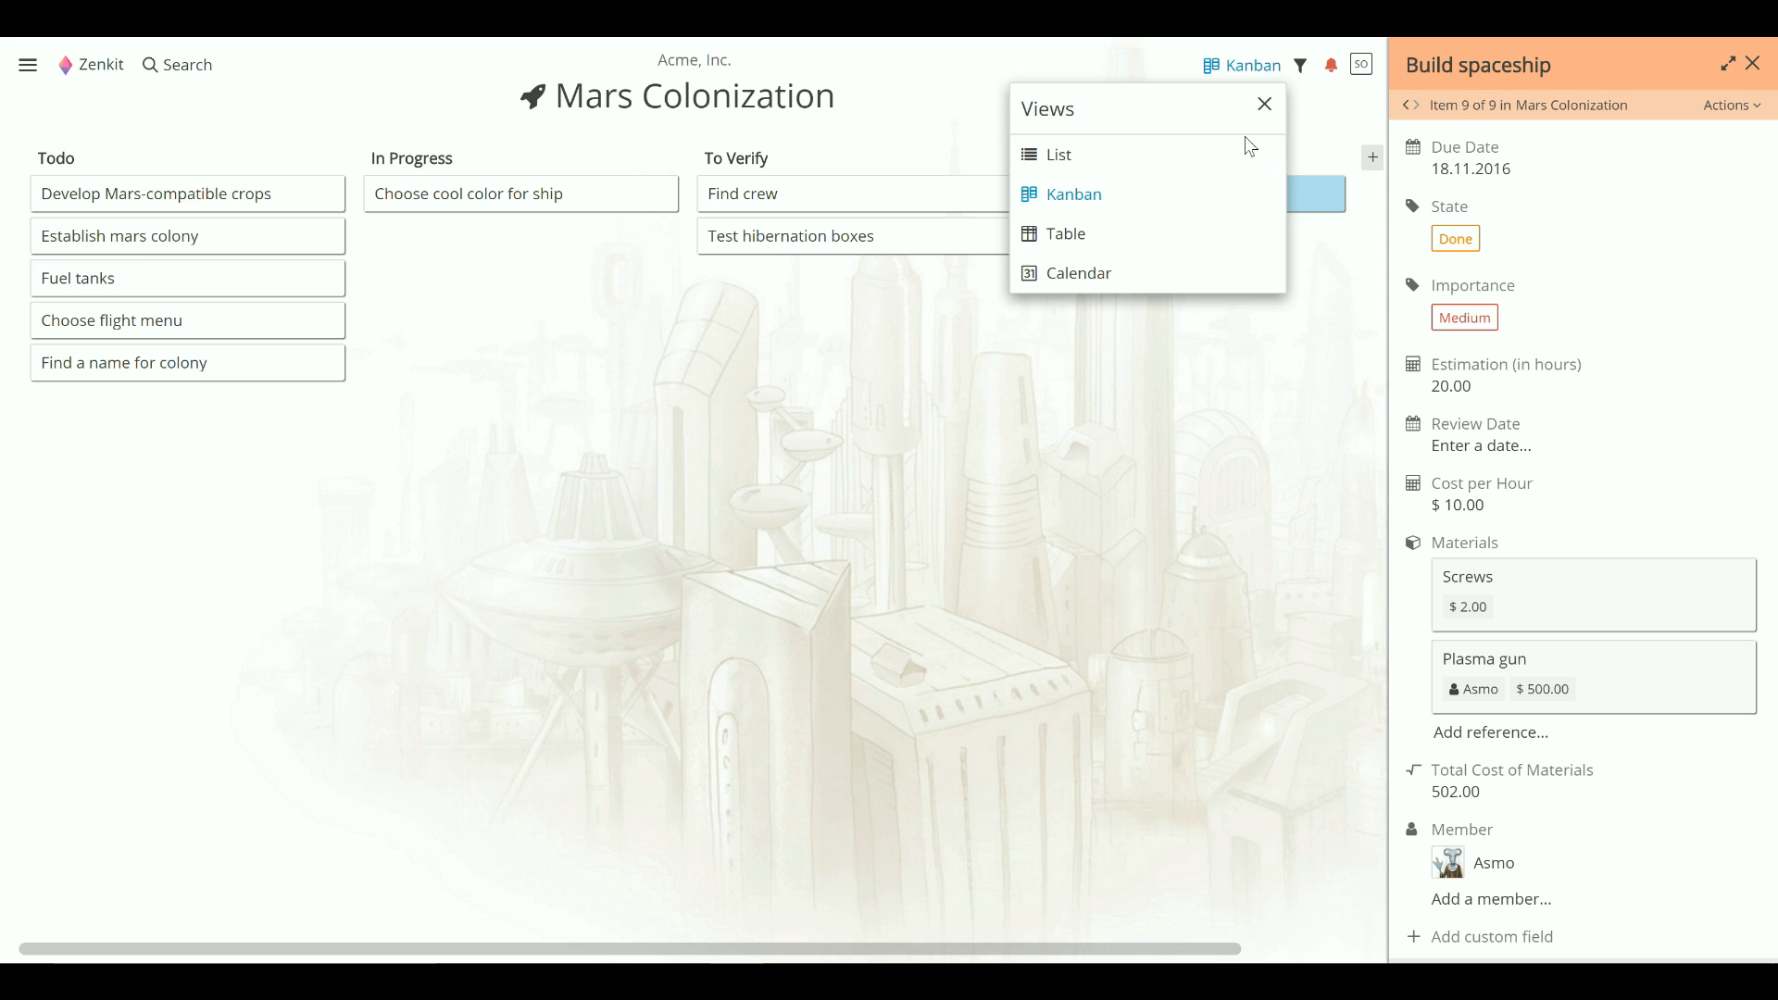
click(1074, 195)
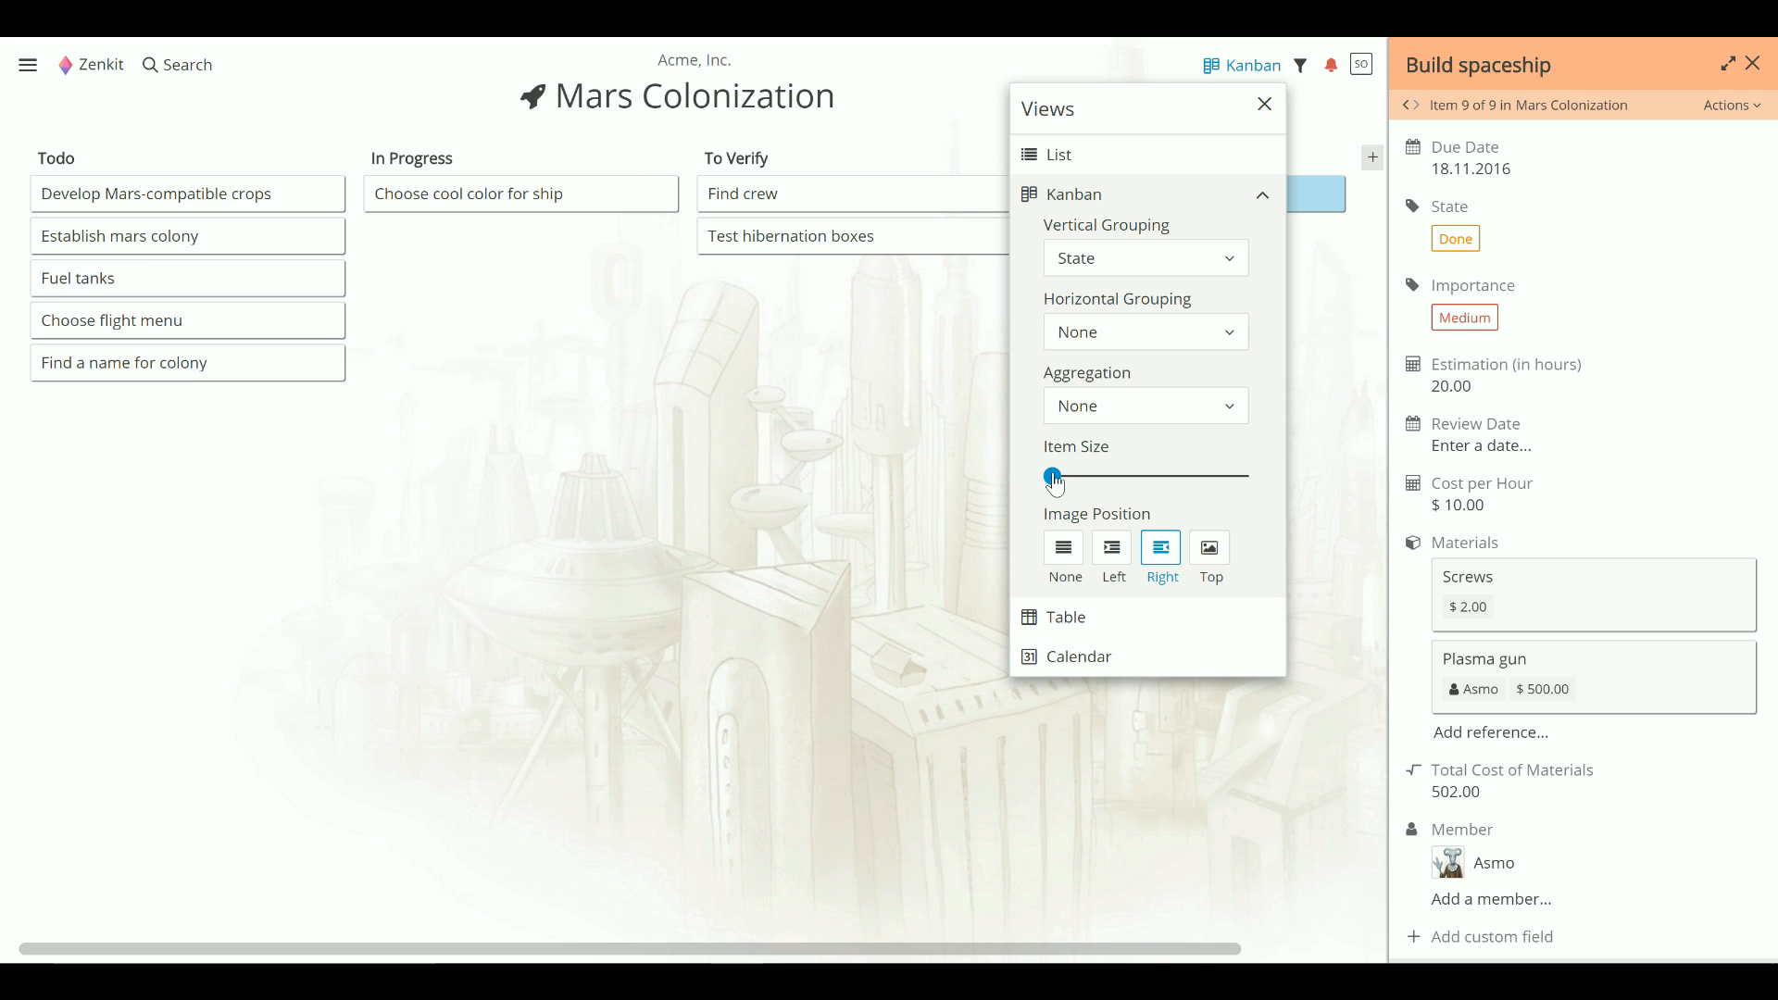
mouse_move(1113, 486)
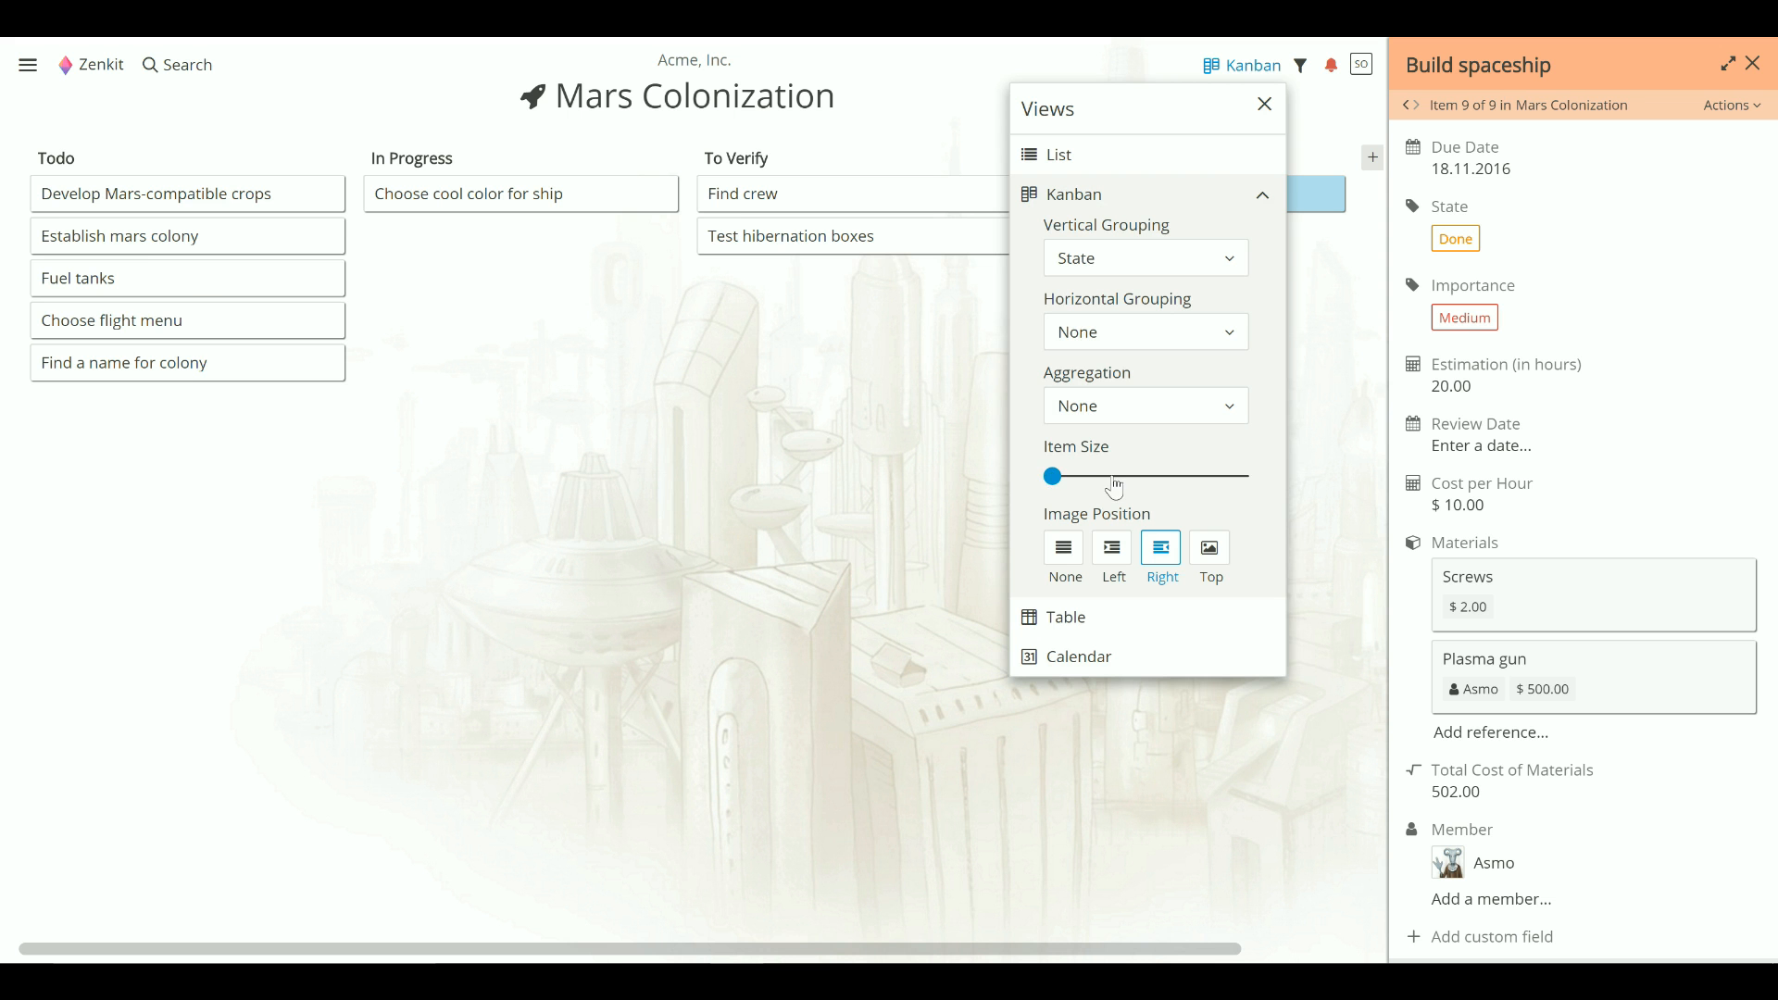
drag(1051, 476, 1179, 476)
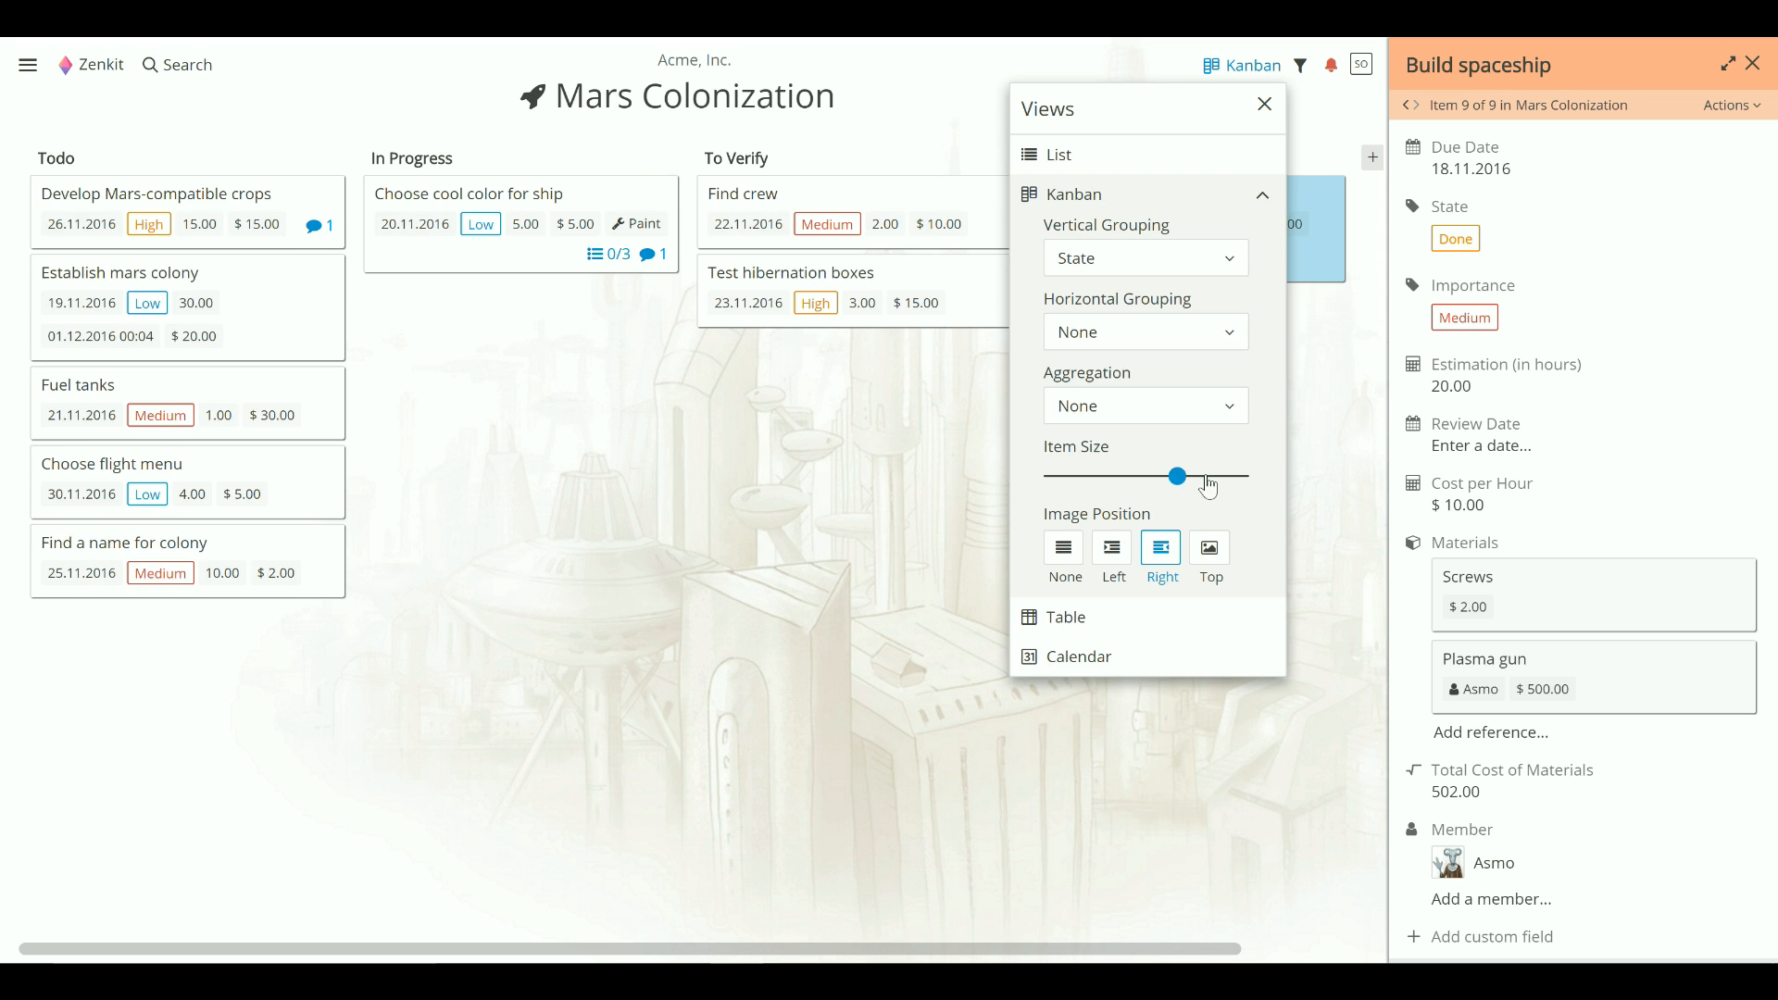
drag(1178, 476, 1219, 476)
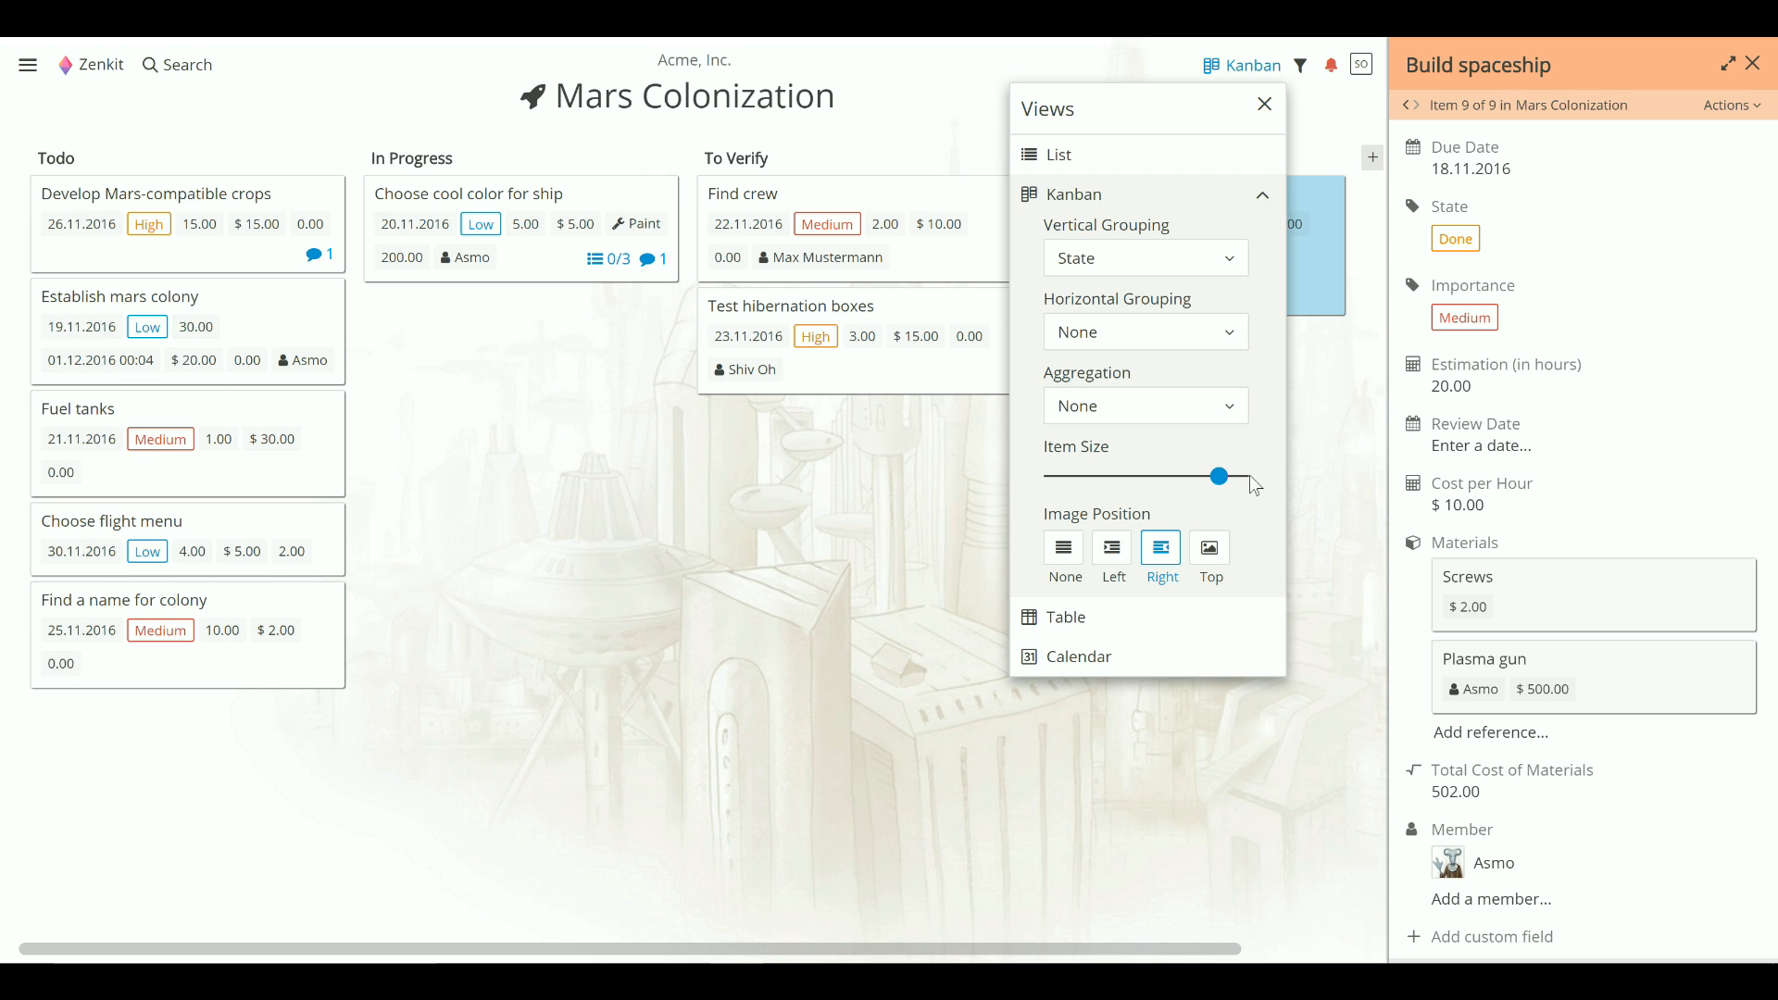
drag(1217, 476, 1239, 476)
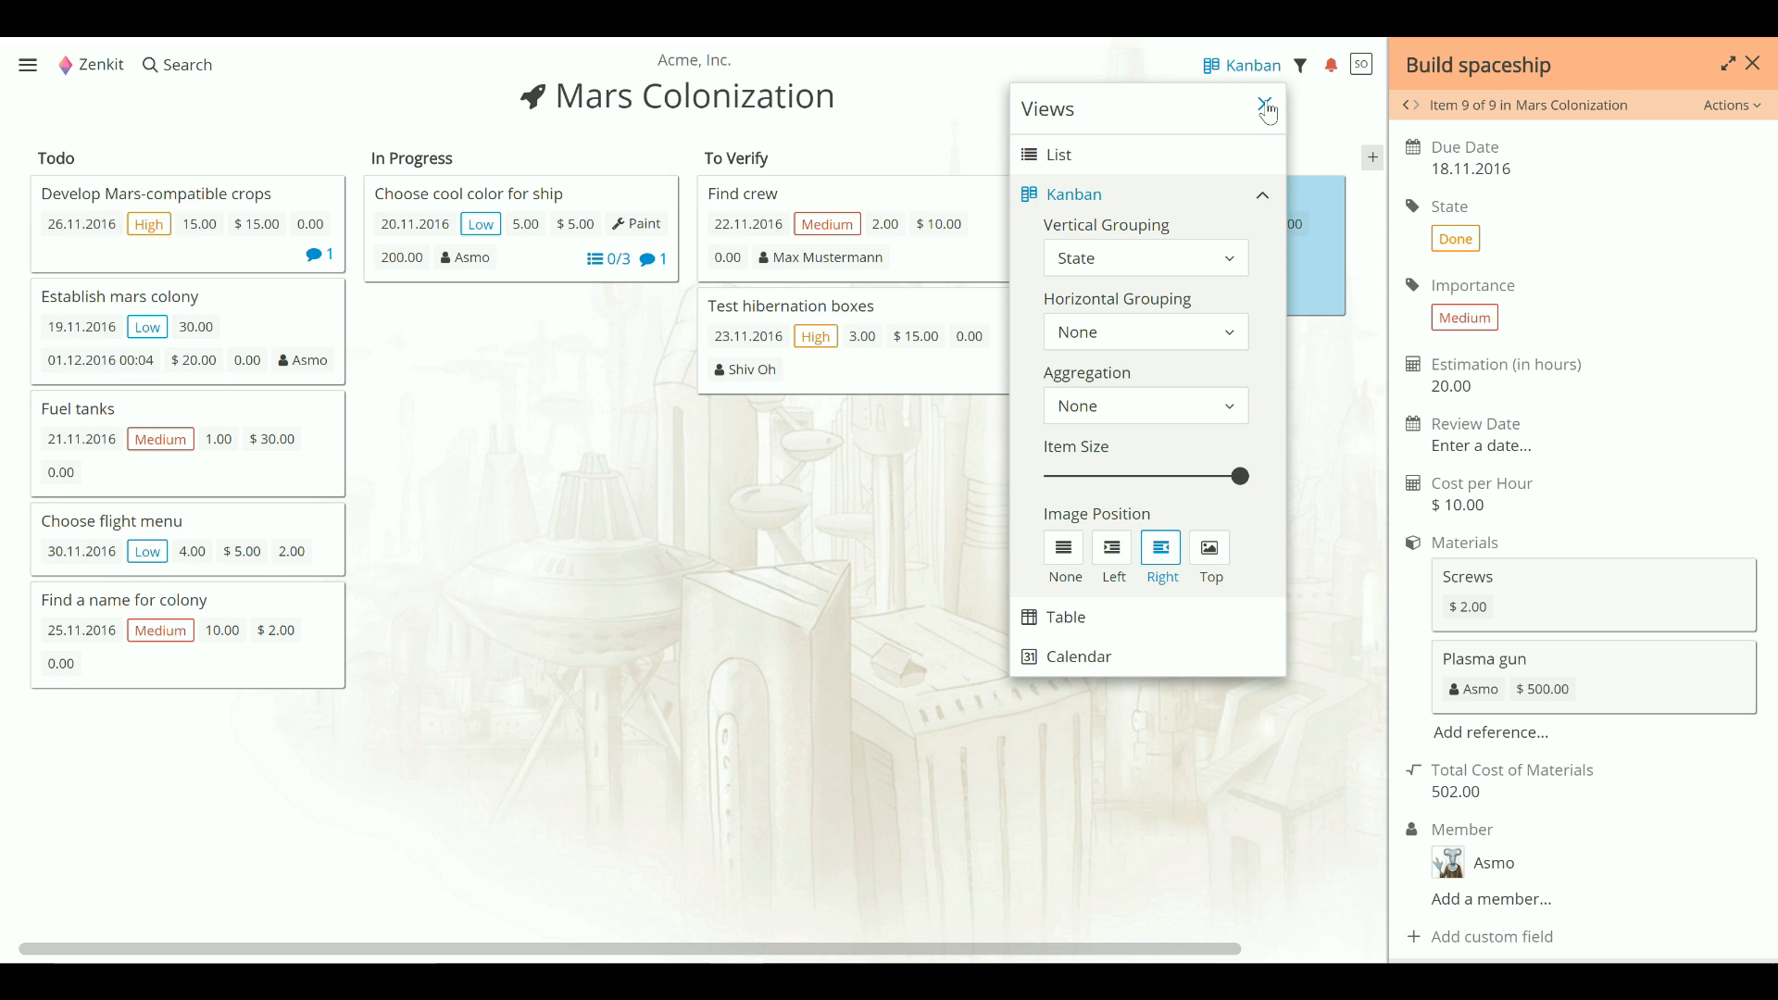
Step: Close the Views popup, leaving the Mars Colonization board of enlarged detailed cards
click(1262, 108)
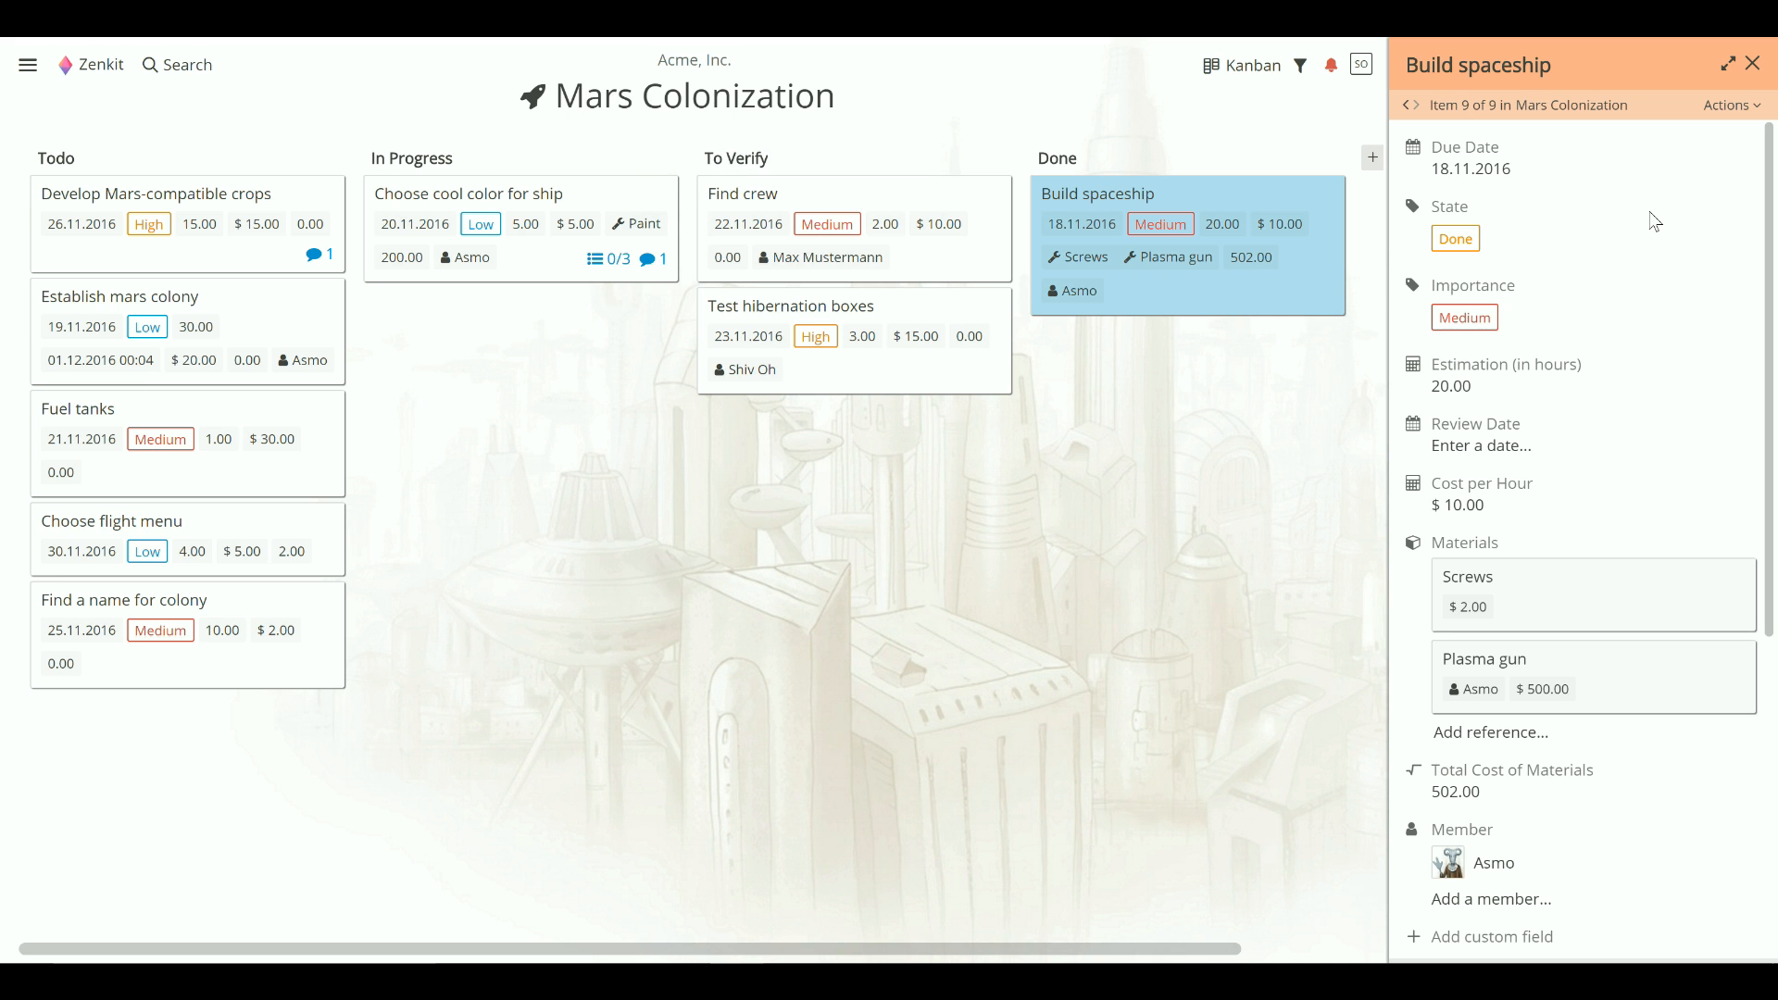
mouse_move(1493, 797)
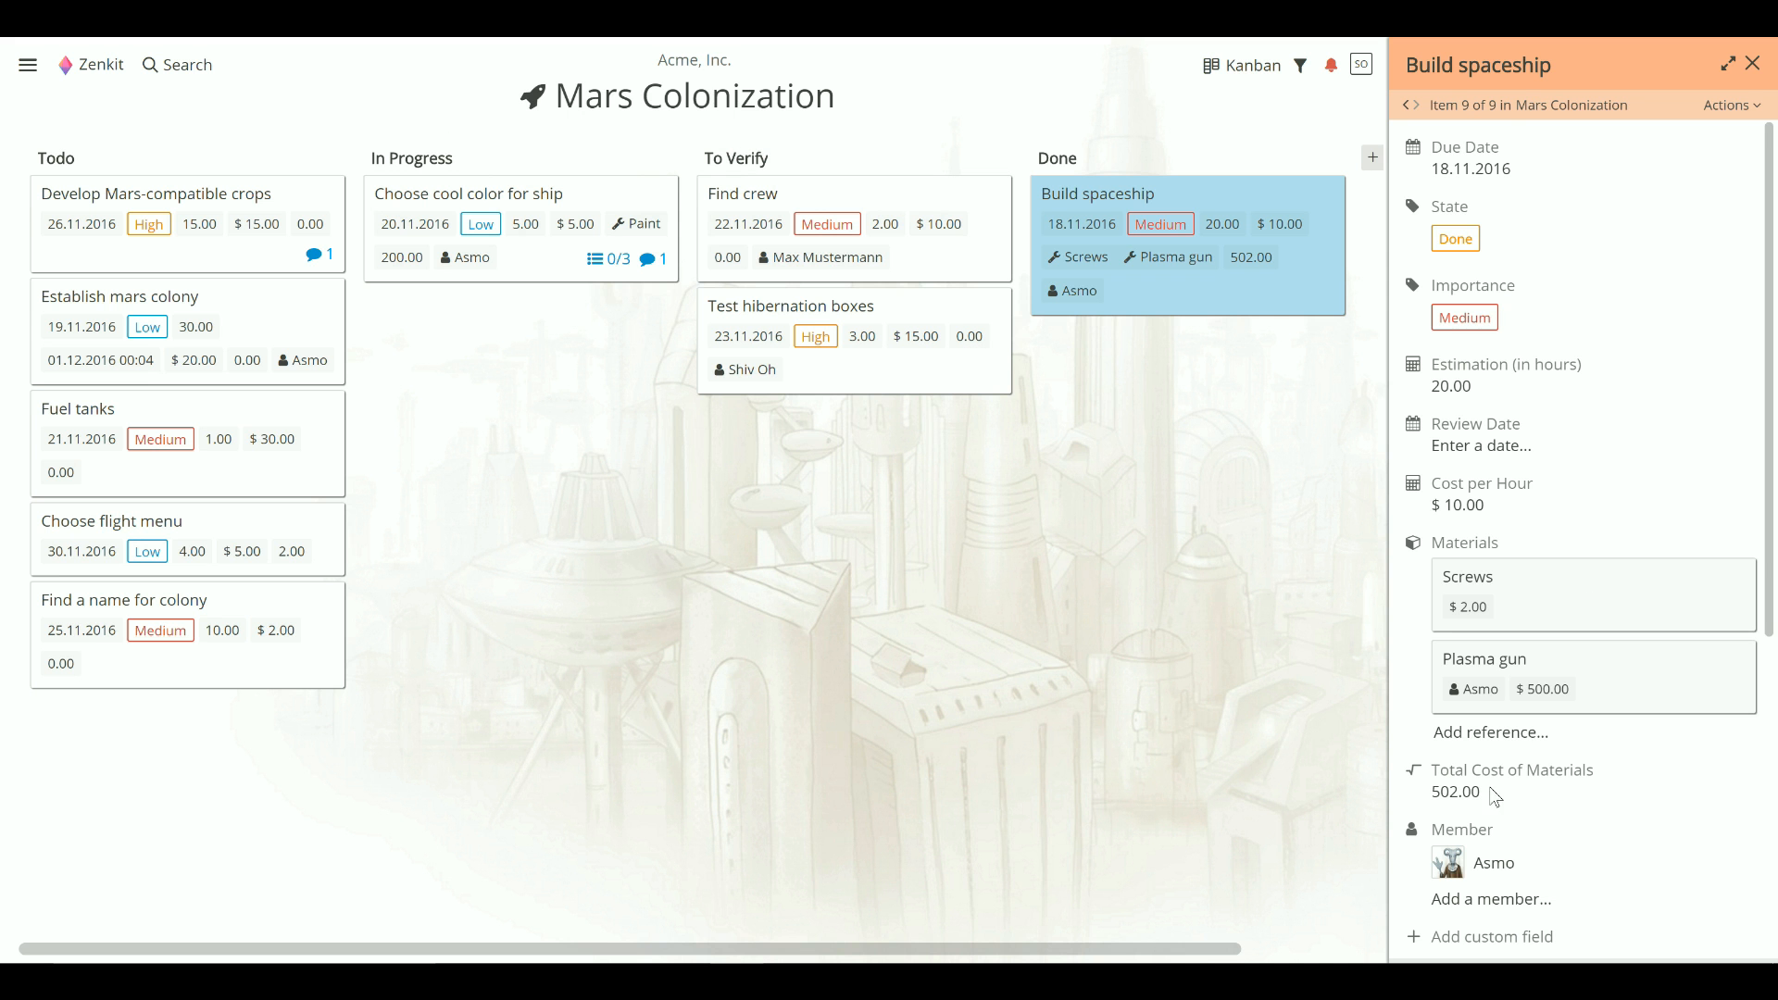